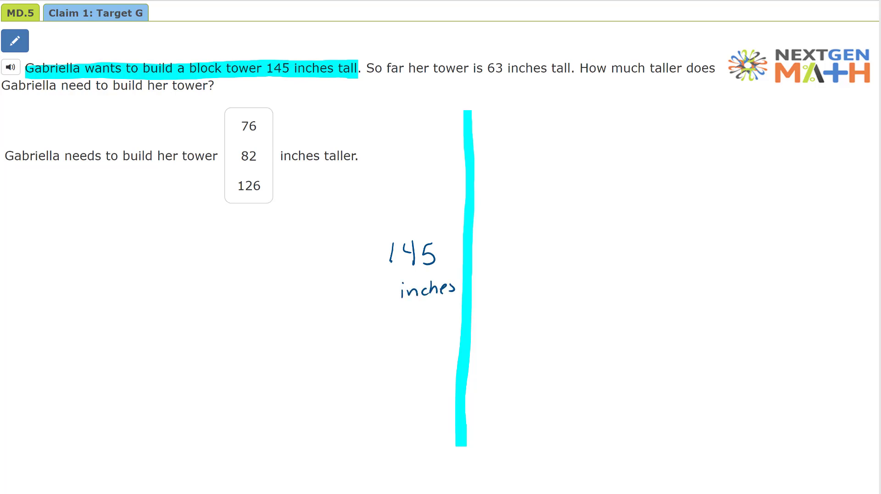
- Highlight 'So far her tower is 63 inches tall.' in green
left_click_drag(369, 68, 540, 68)
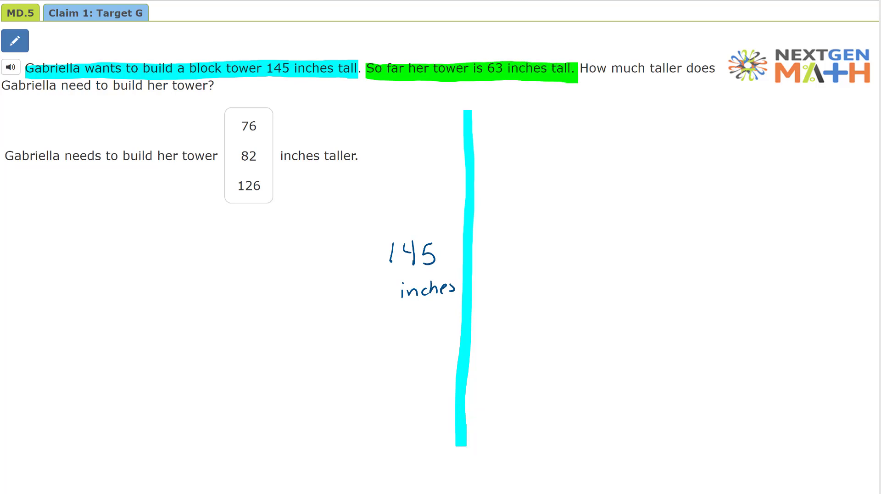
- Draw a green 63-inch bar beside the cyan 145-inch bar, mark its top and start labelling it 63
left_click_drag(479, 368, 476, 447)
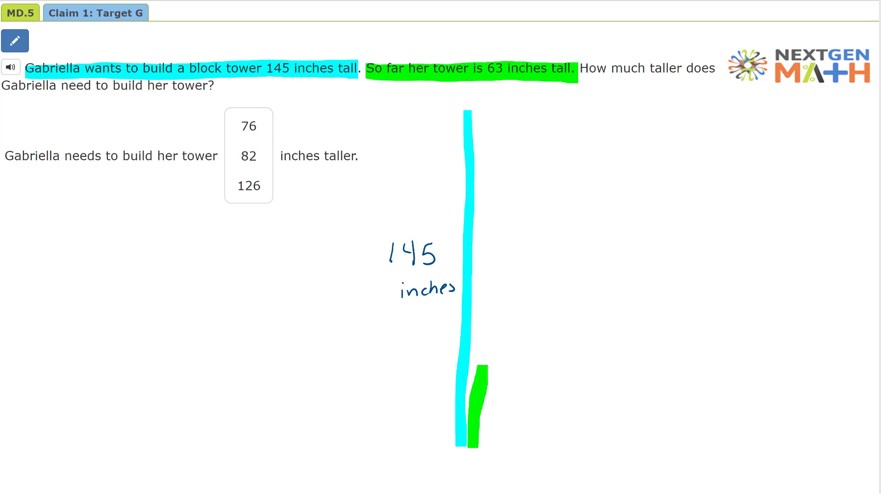
left_click_drag(482, 445, 485, 278)
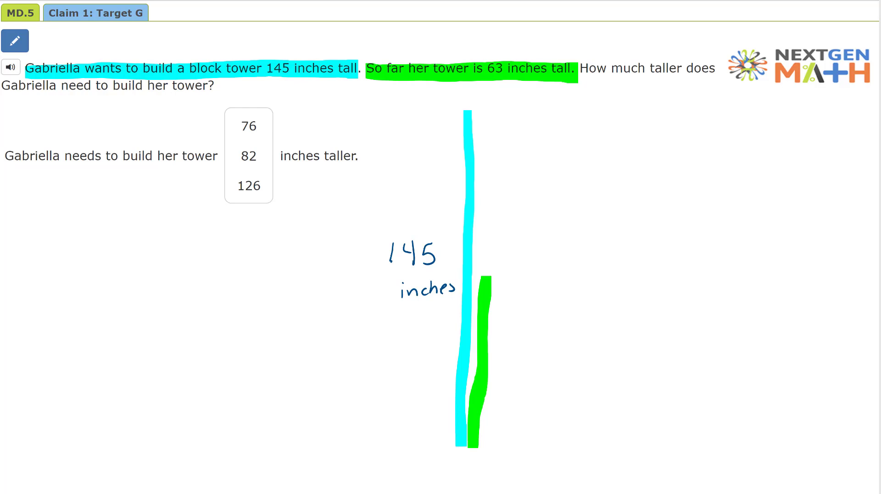
left_click_drag(469, 277, 558, 272)
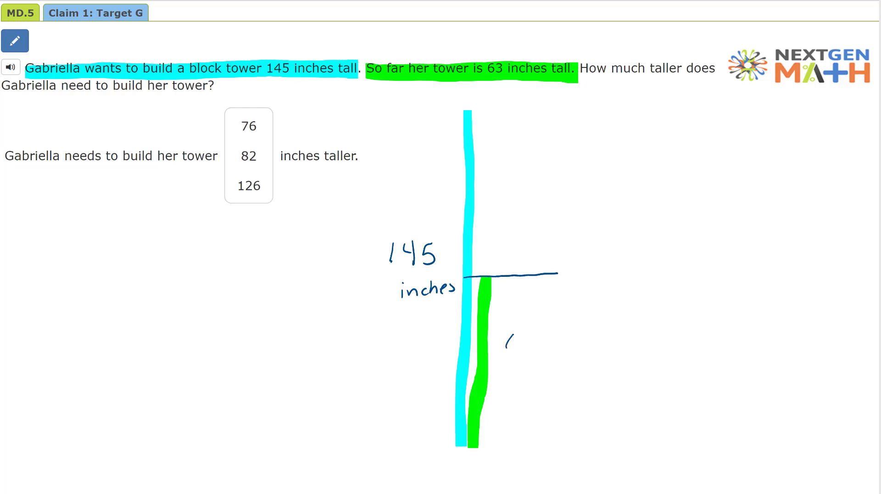
left_click_drag(509, 339, 573, 346)
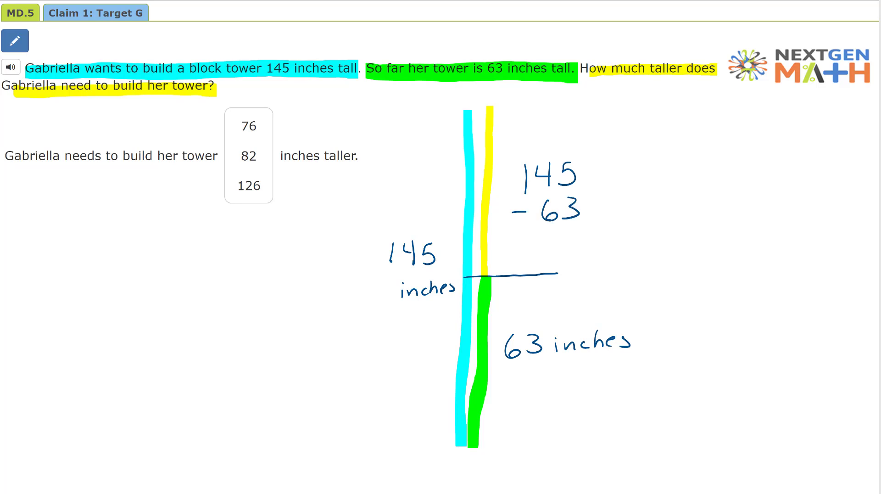
- Mark the ones digits 5 and 3 in yellow and write 2 as the difference's ones digit
left_click_drag(509, 230, 615, 225)
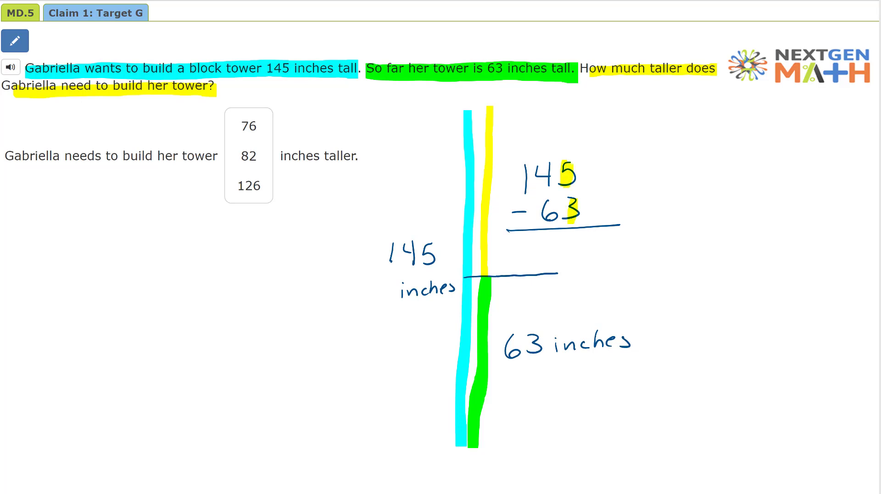
left_click_drag(573, 241, 585, 255)
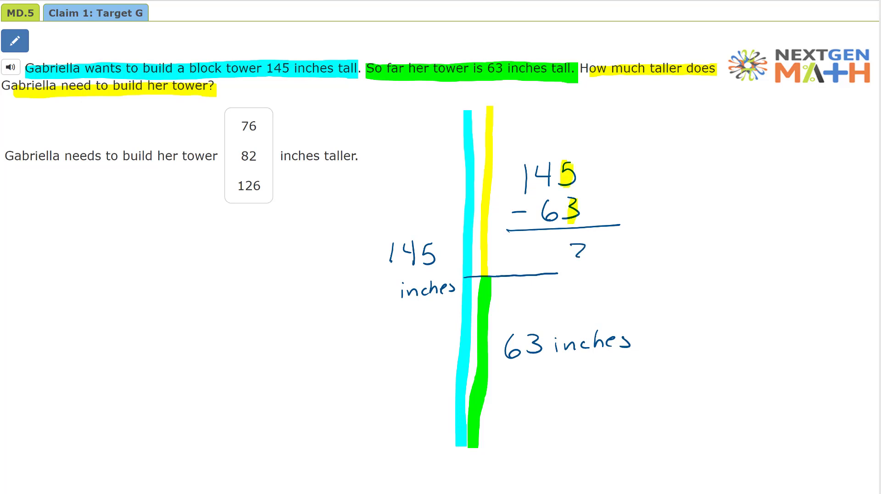